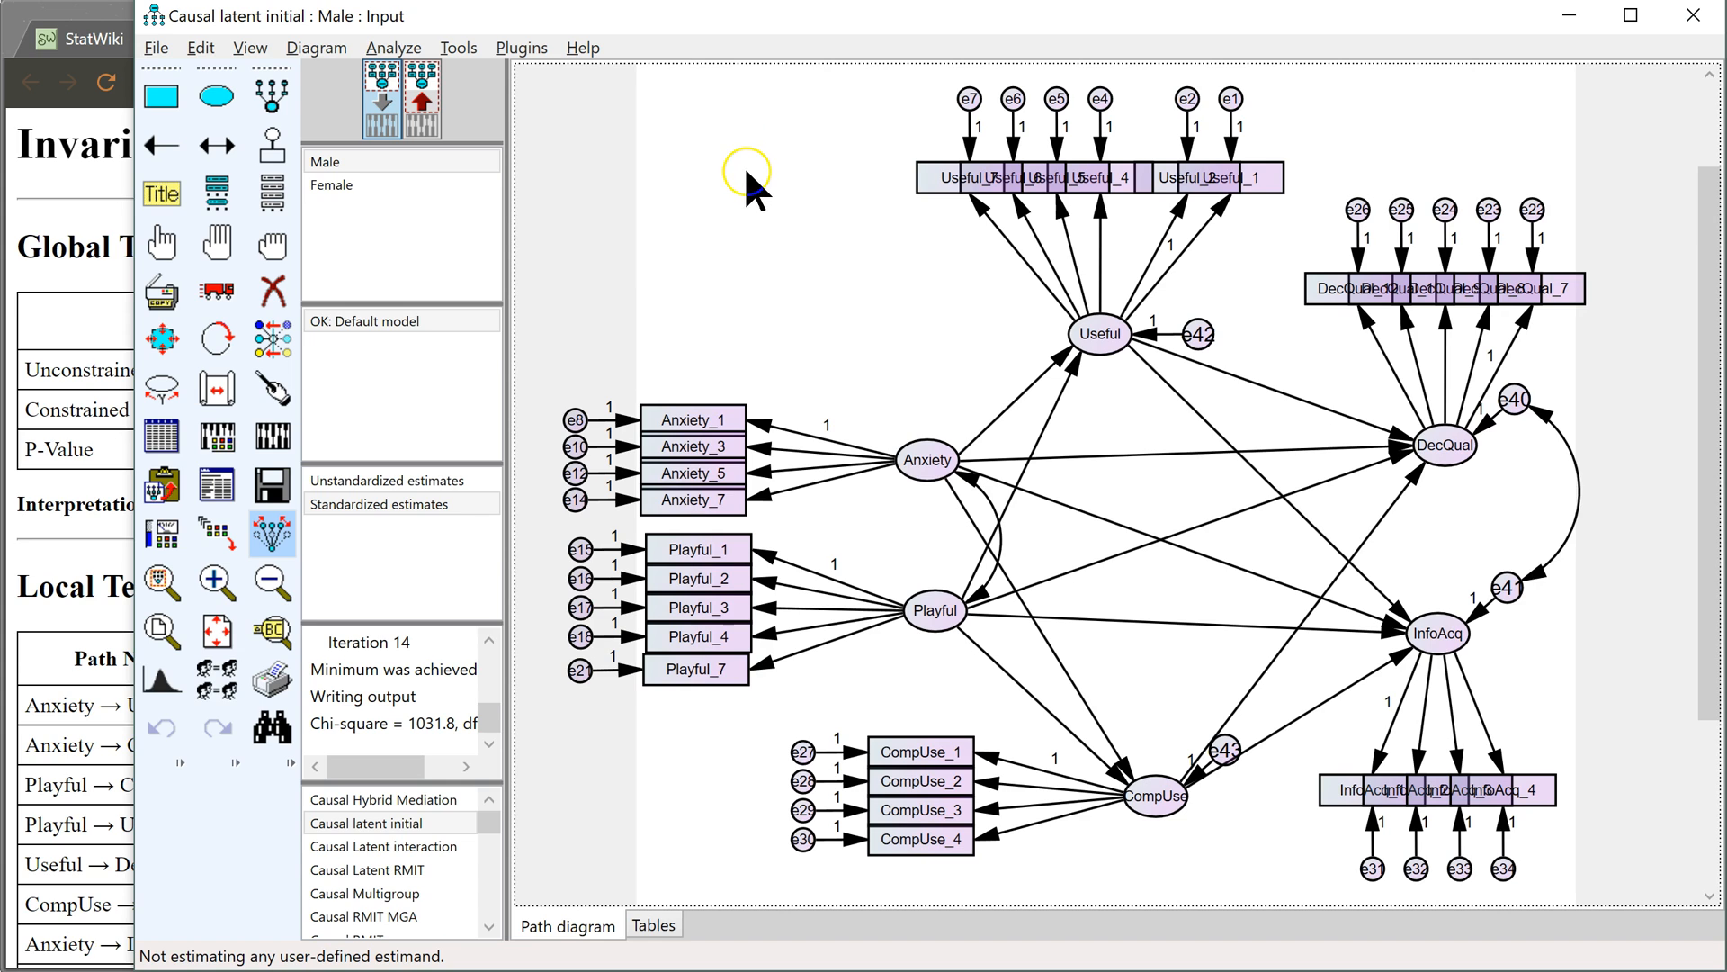
mouse_move(820, 770)
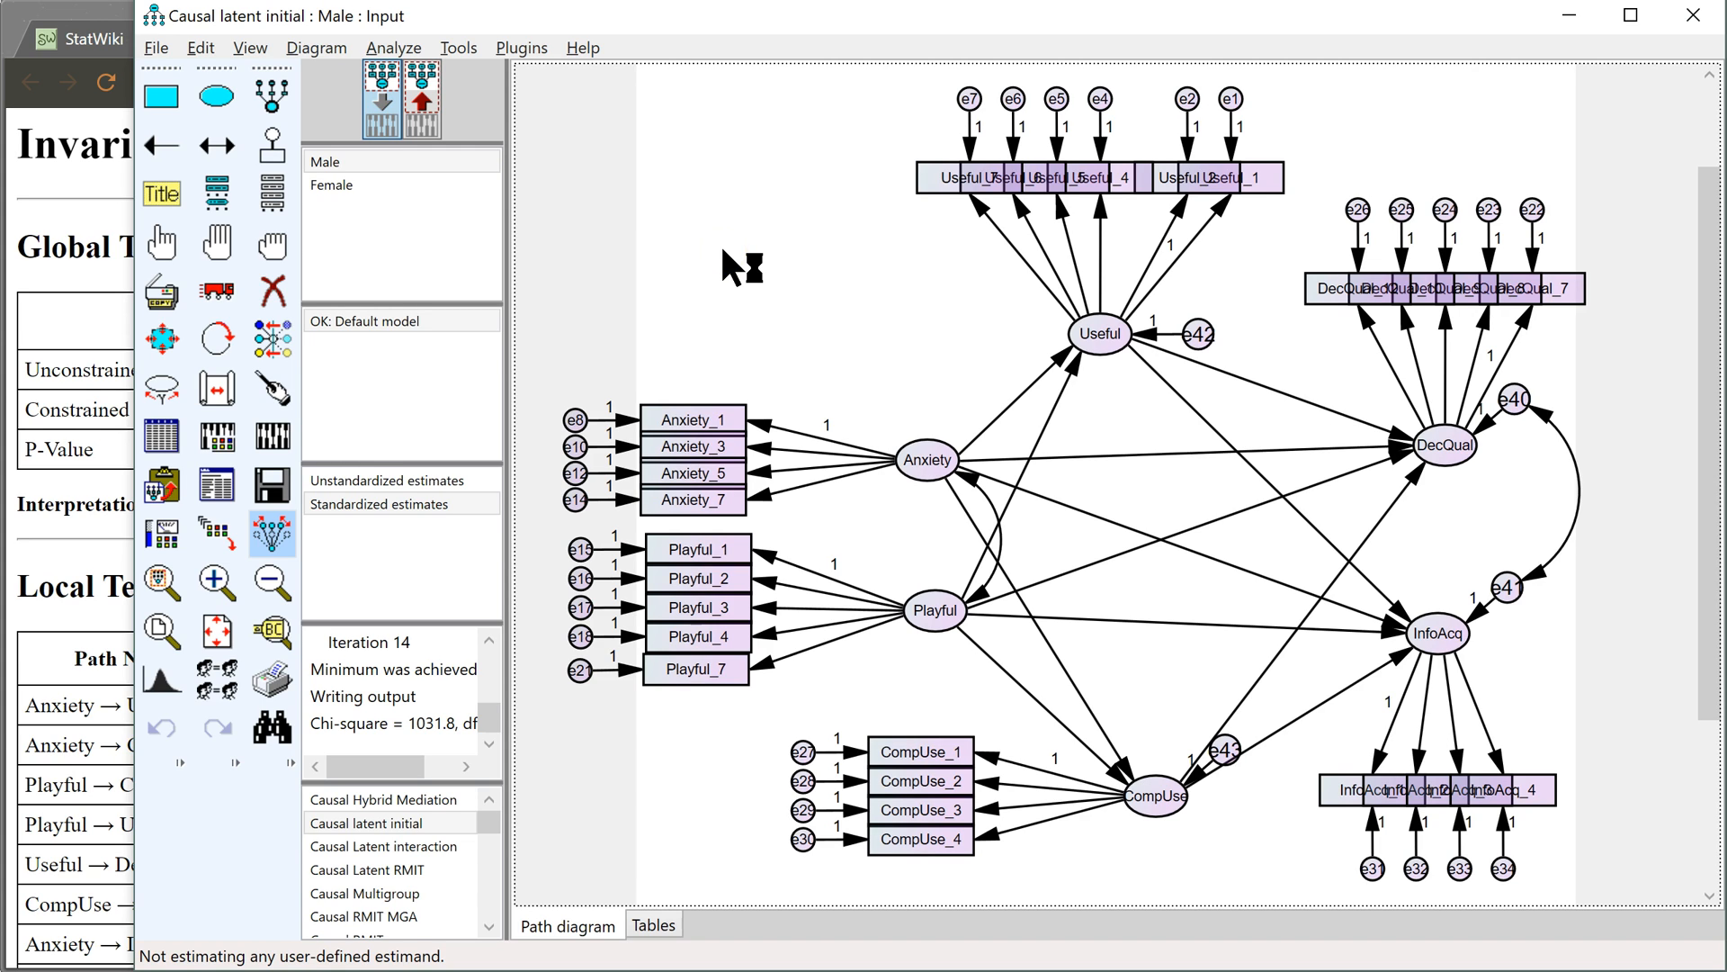
mouse_move(730, 265)
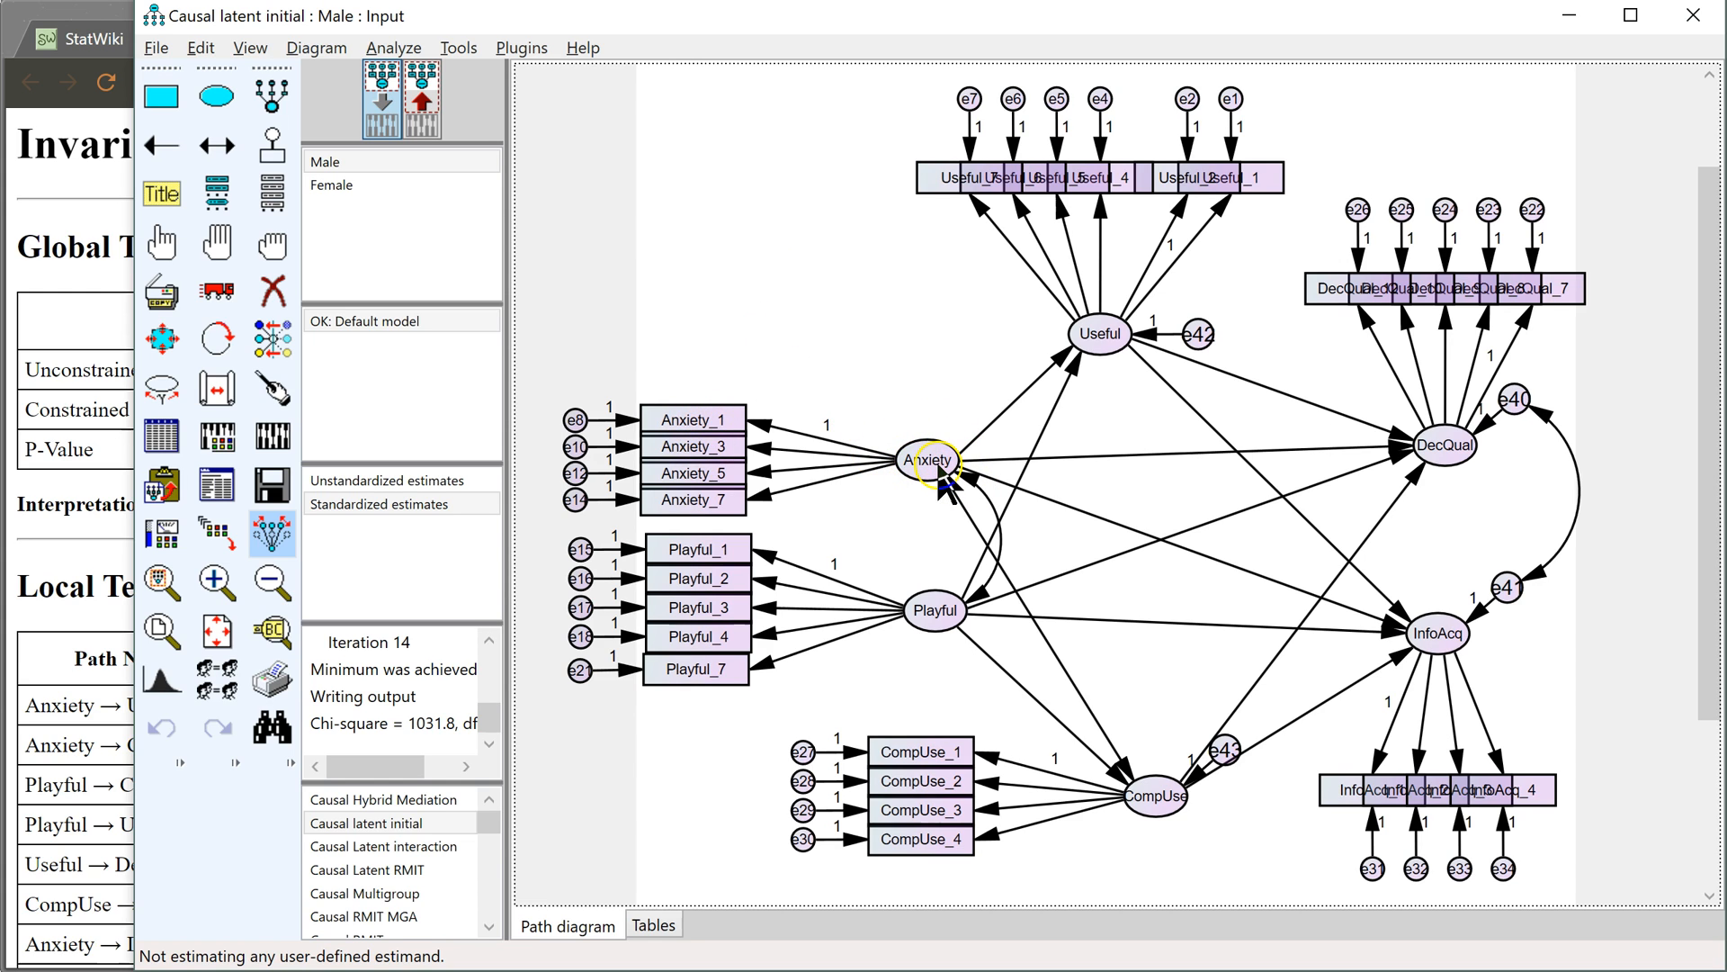
mouse_move(730, 300)
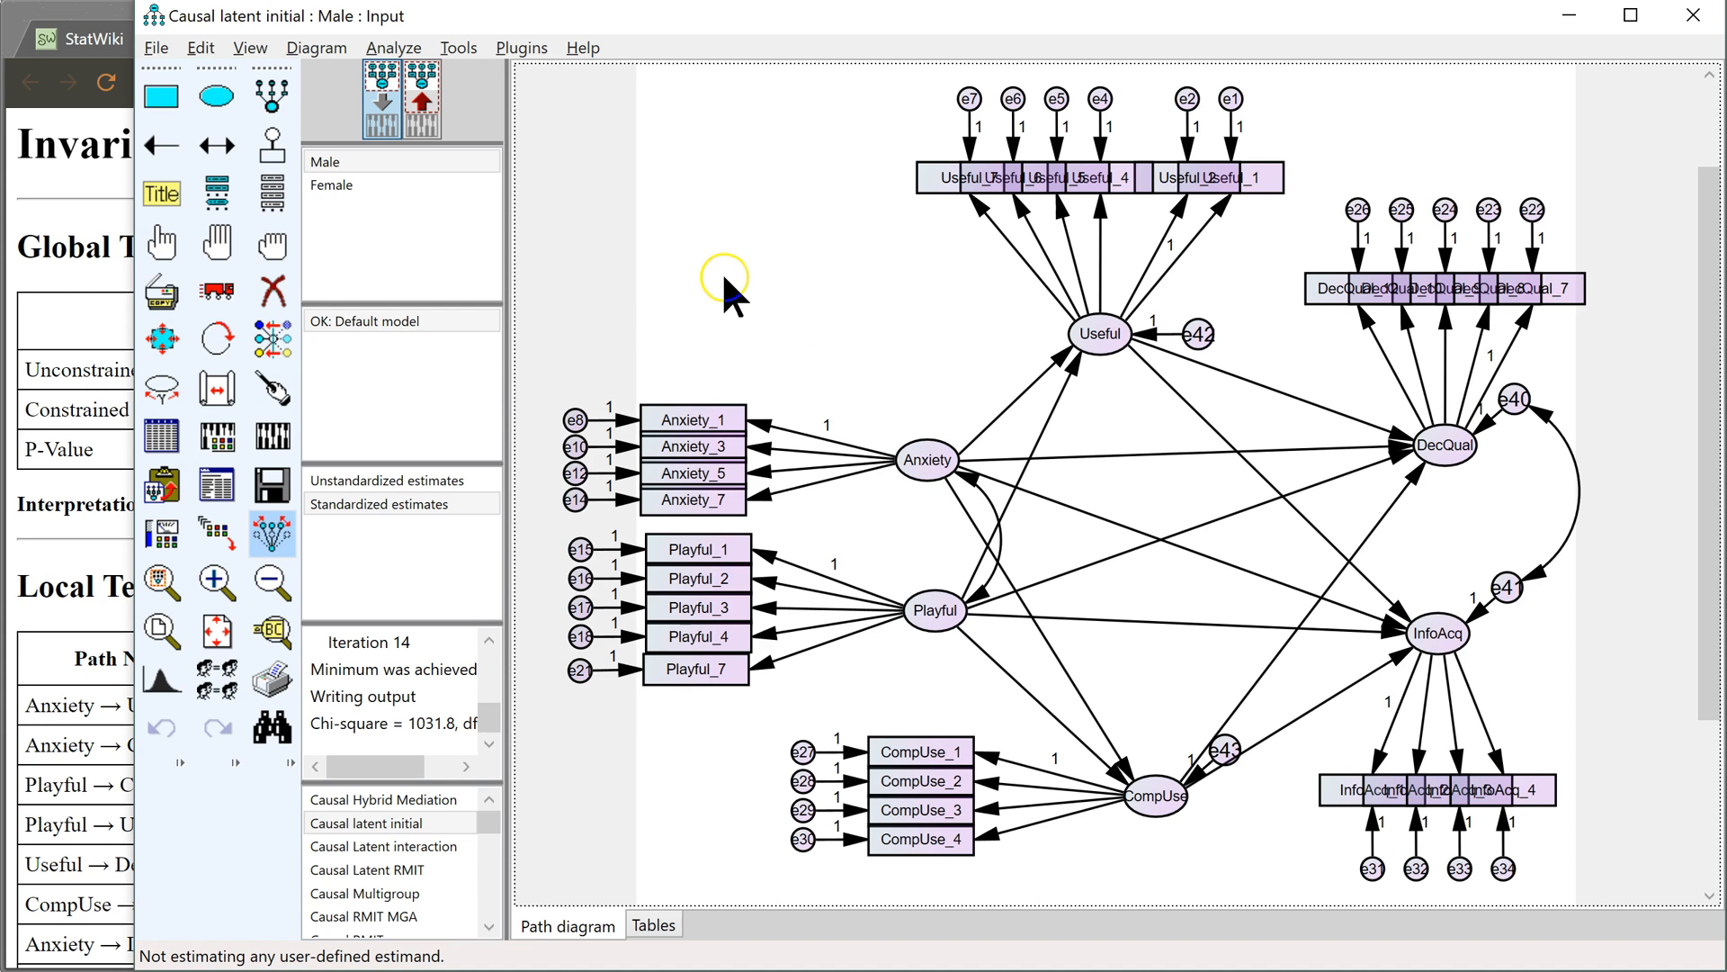
mouse_move(927, 800)
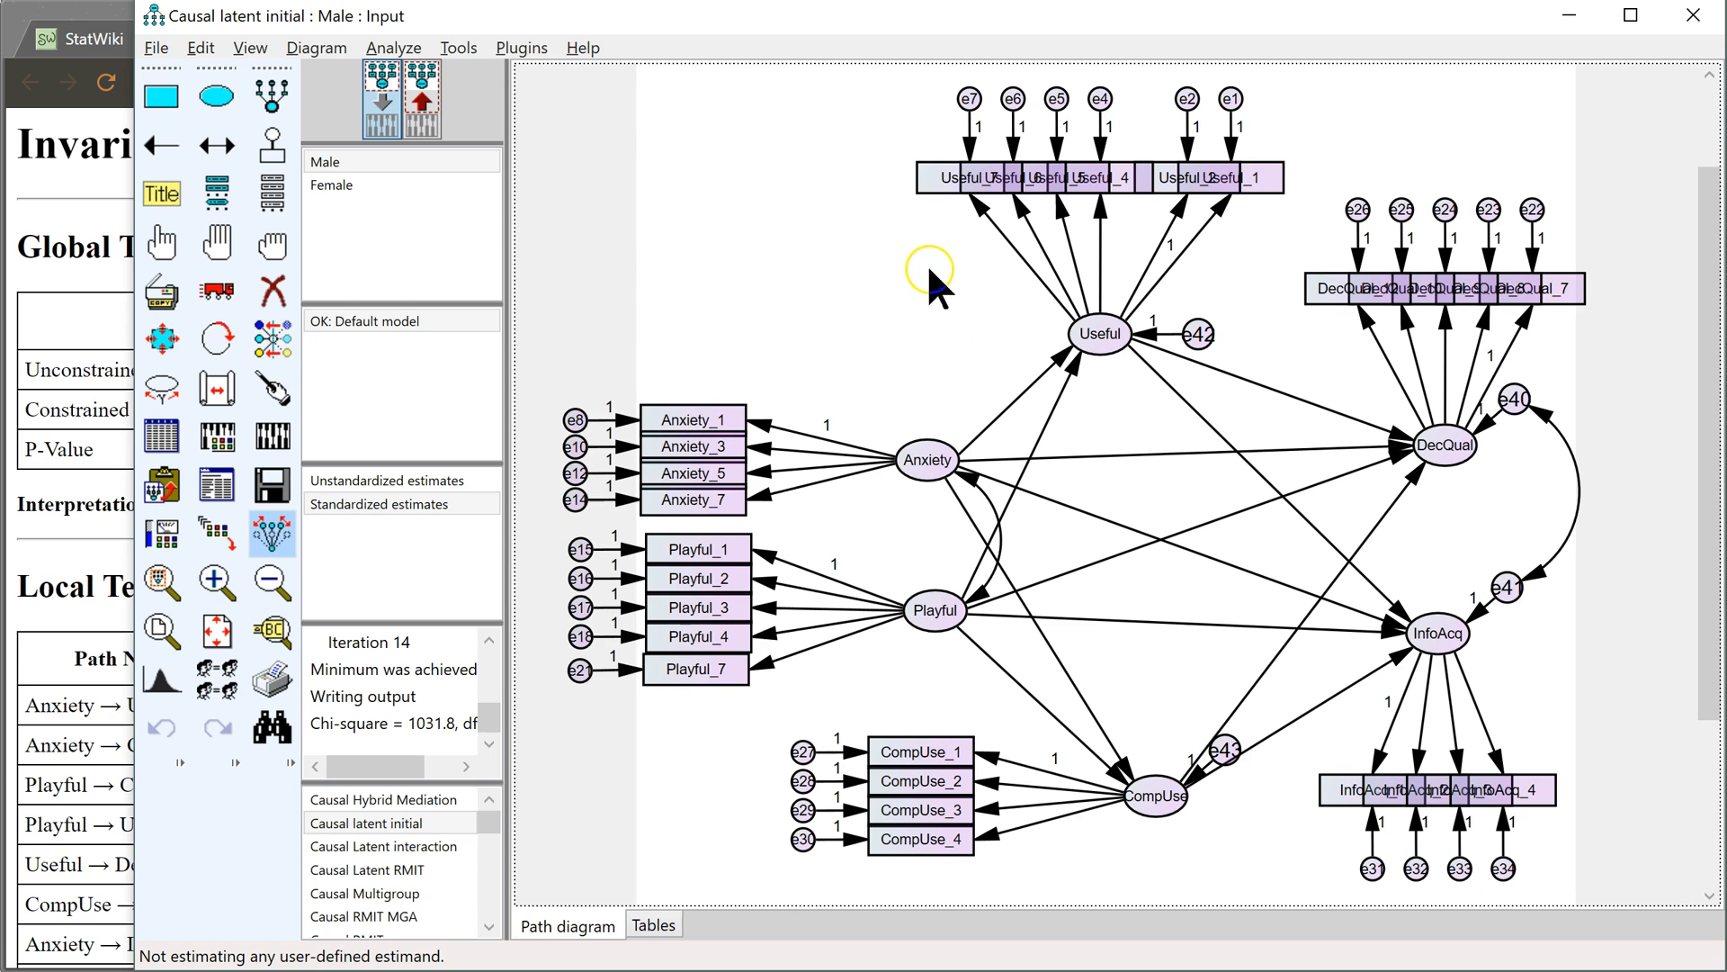
mouse_move(785, 180)
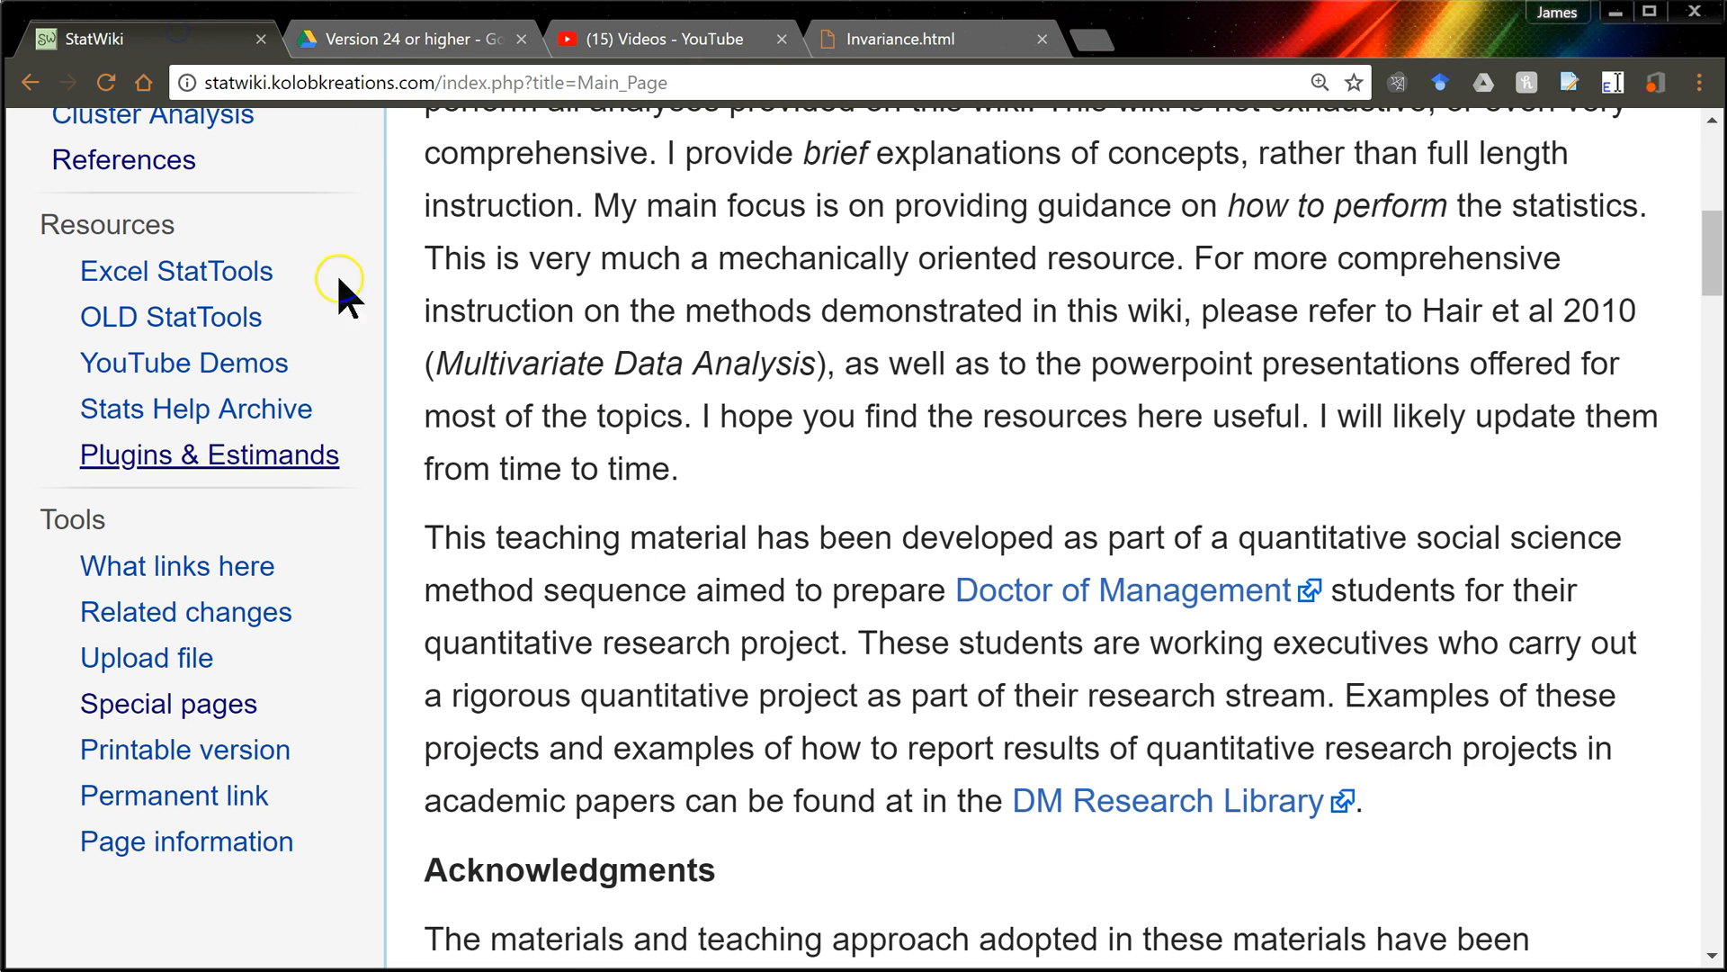
mouse_move(442, 66)
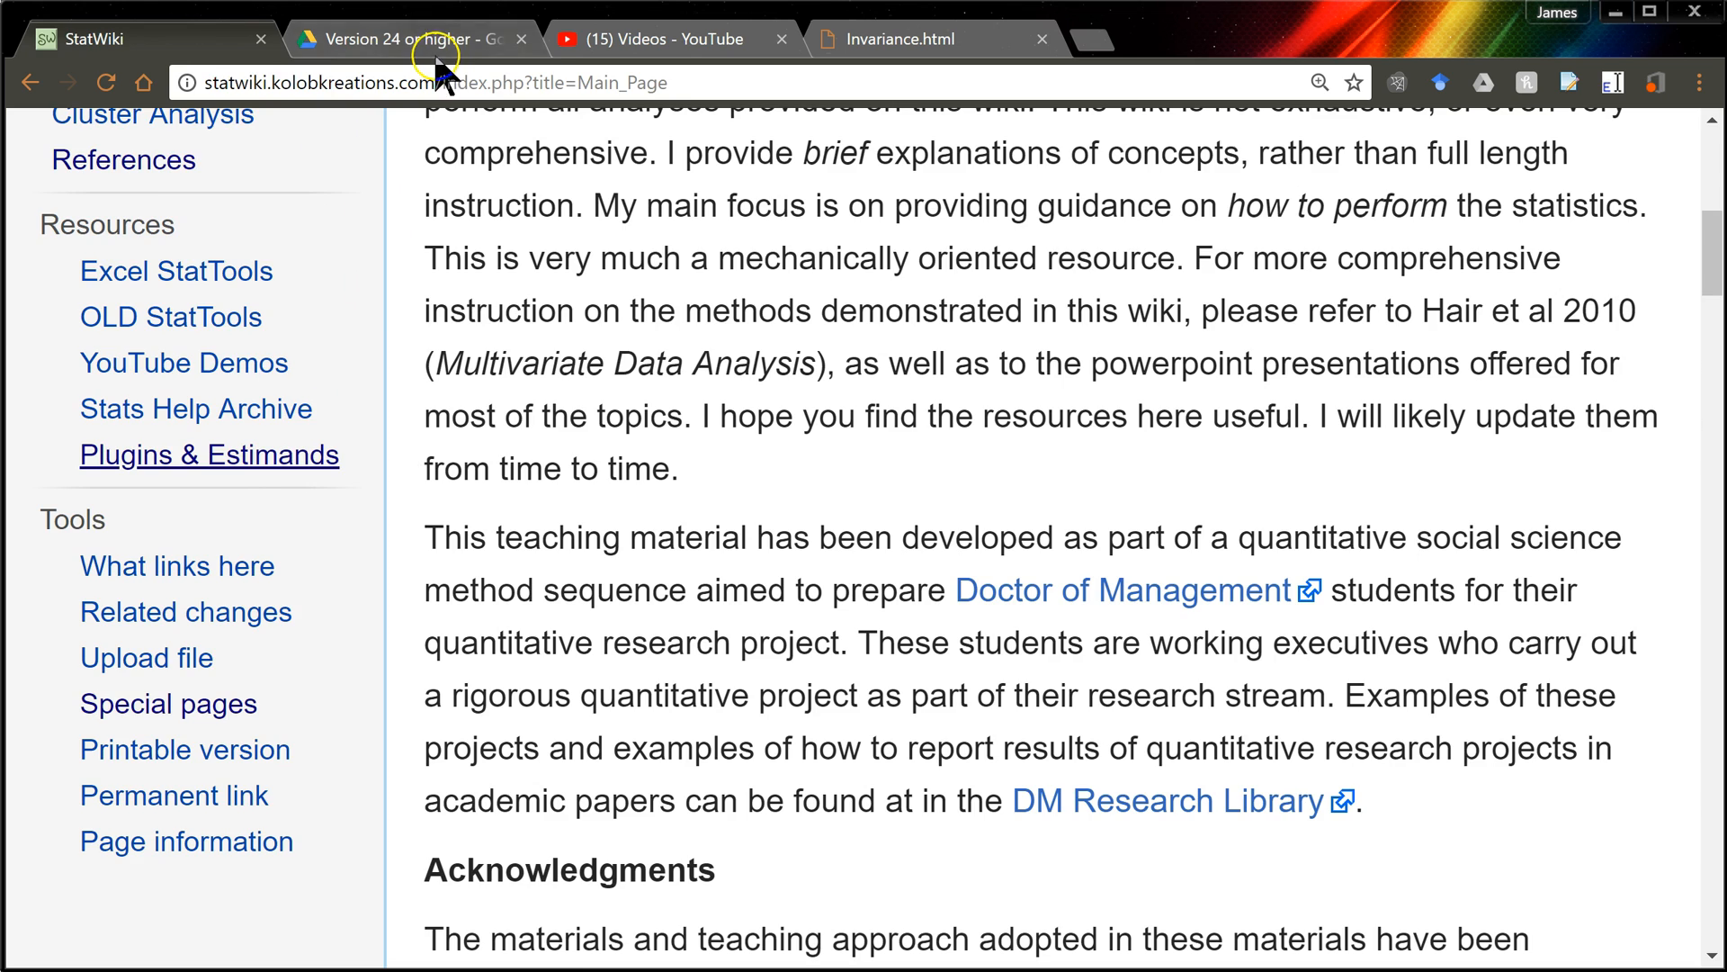
Locate Invariance.dll in the shared Google Drive folder for Amos version 24 or higher
click(413, 40)
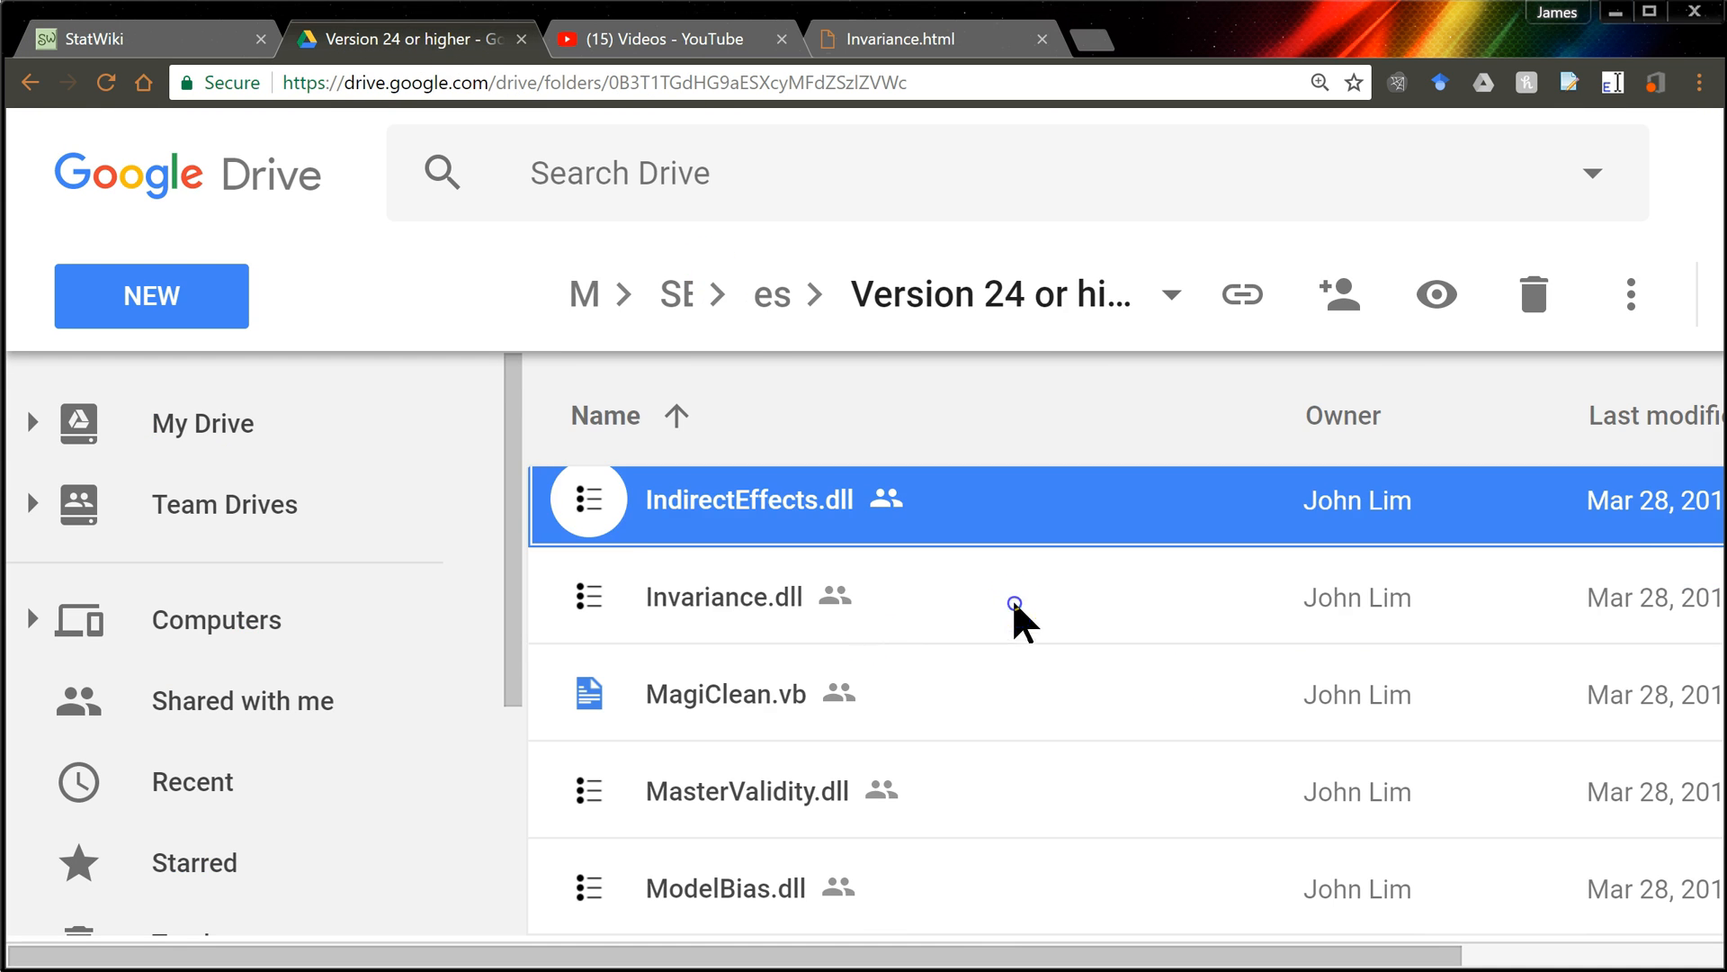
click(1015, 602)
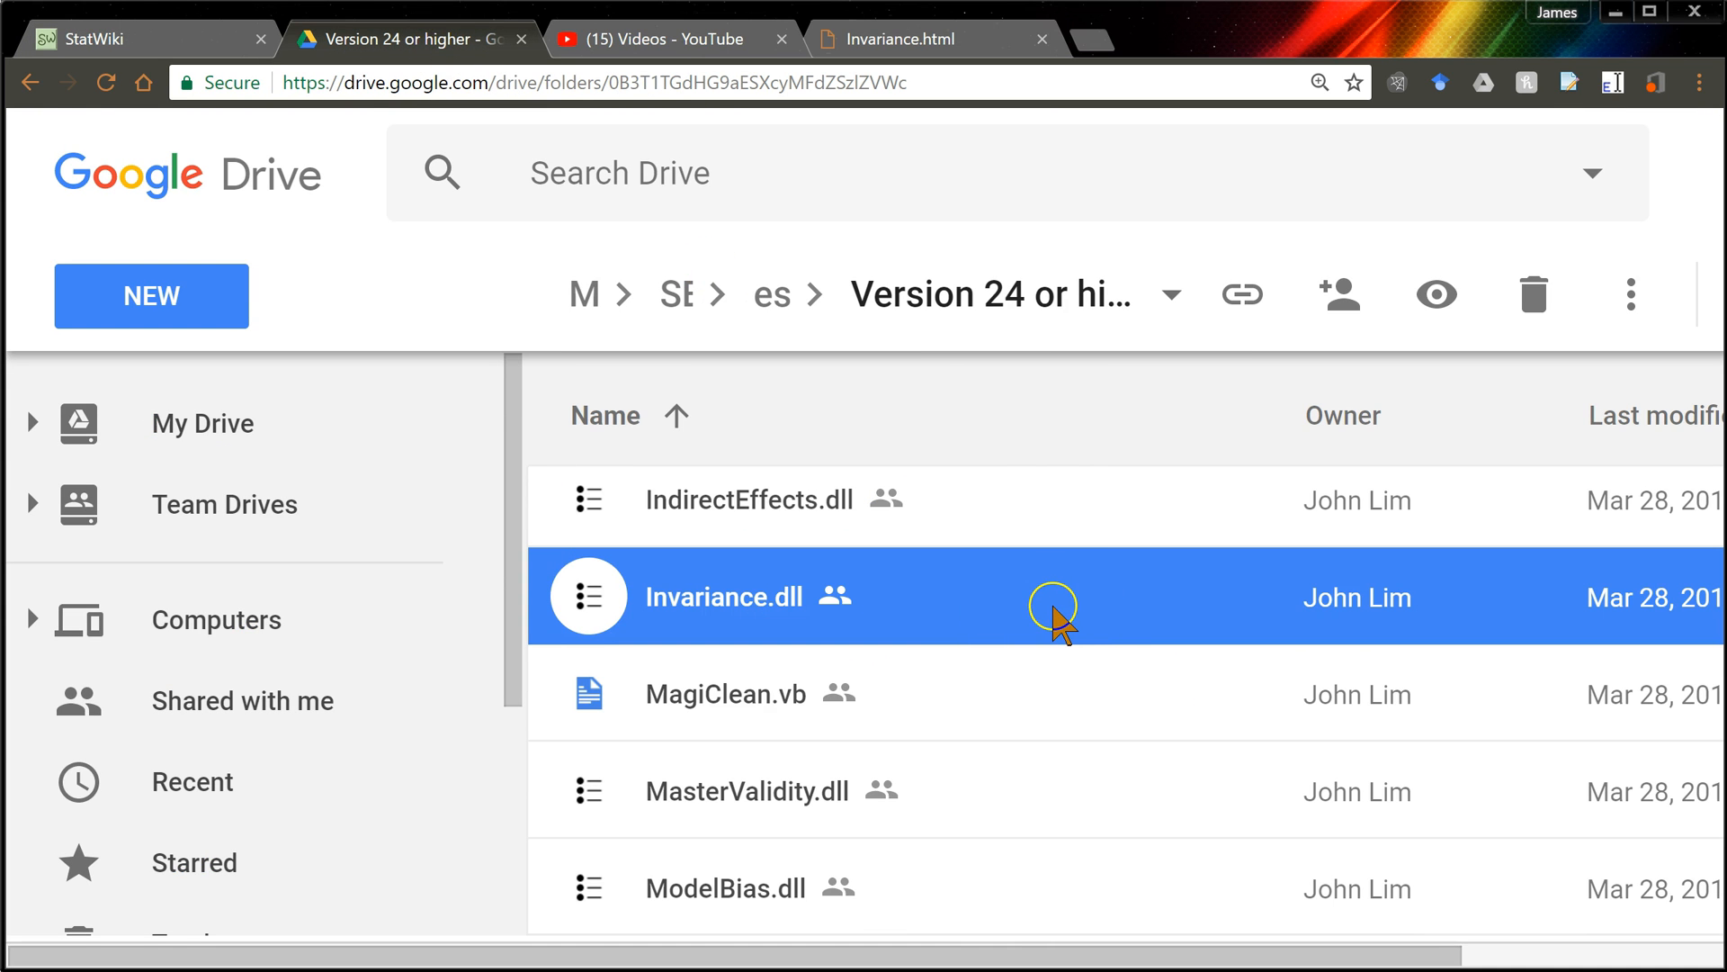
mouse_move(1024, 624)
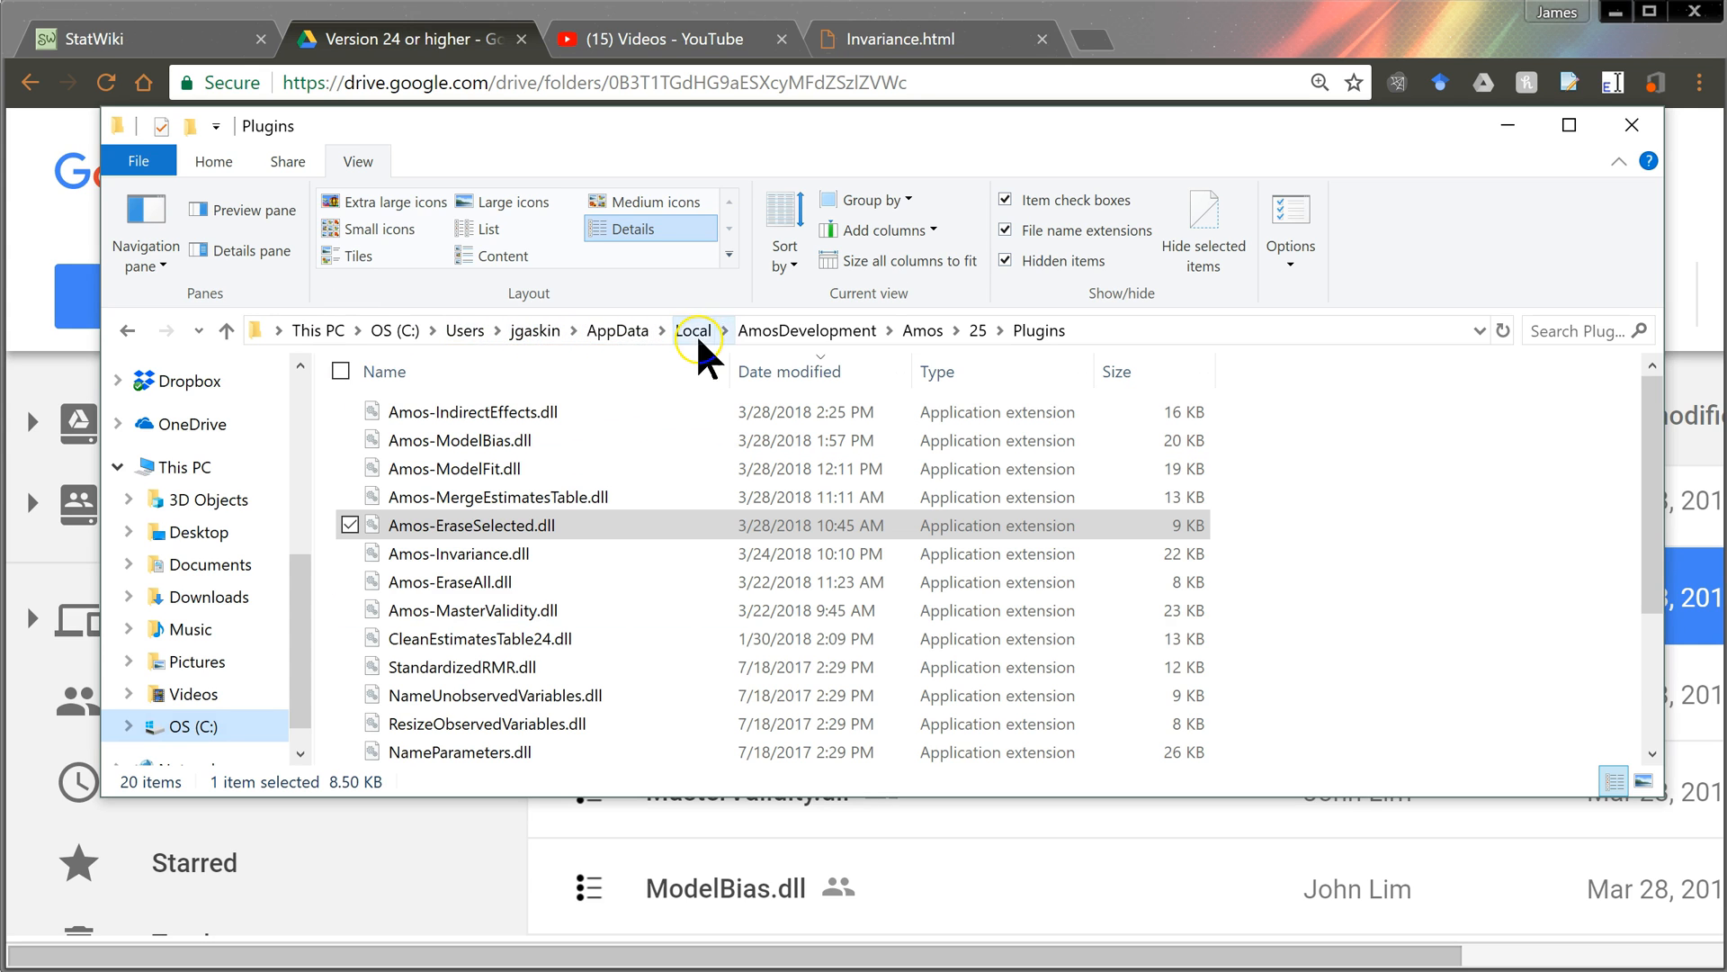
mouse_move(978, 330)
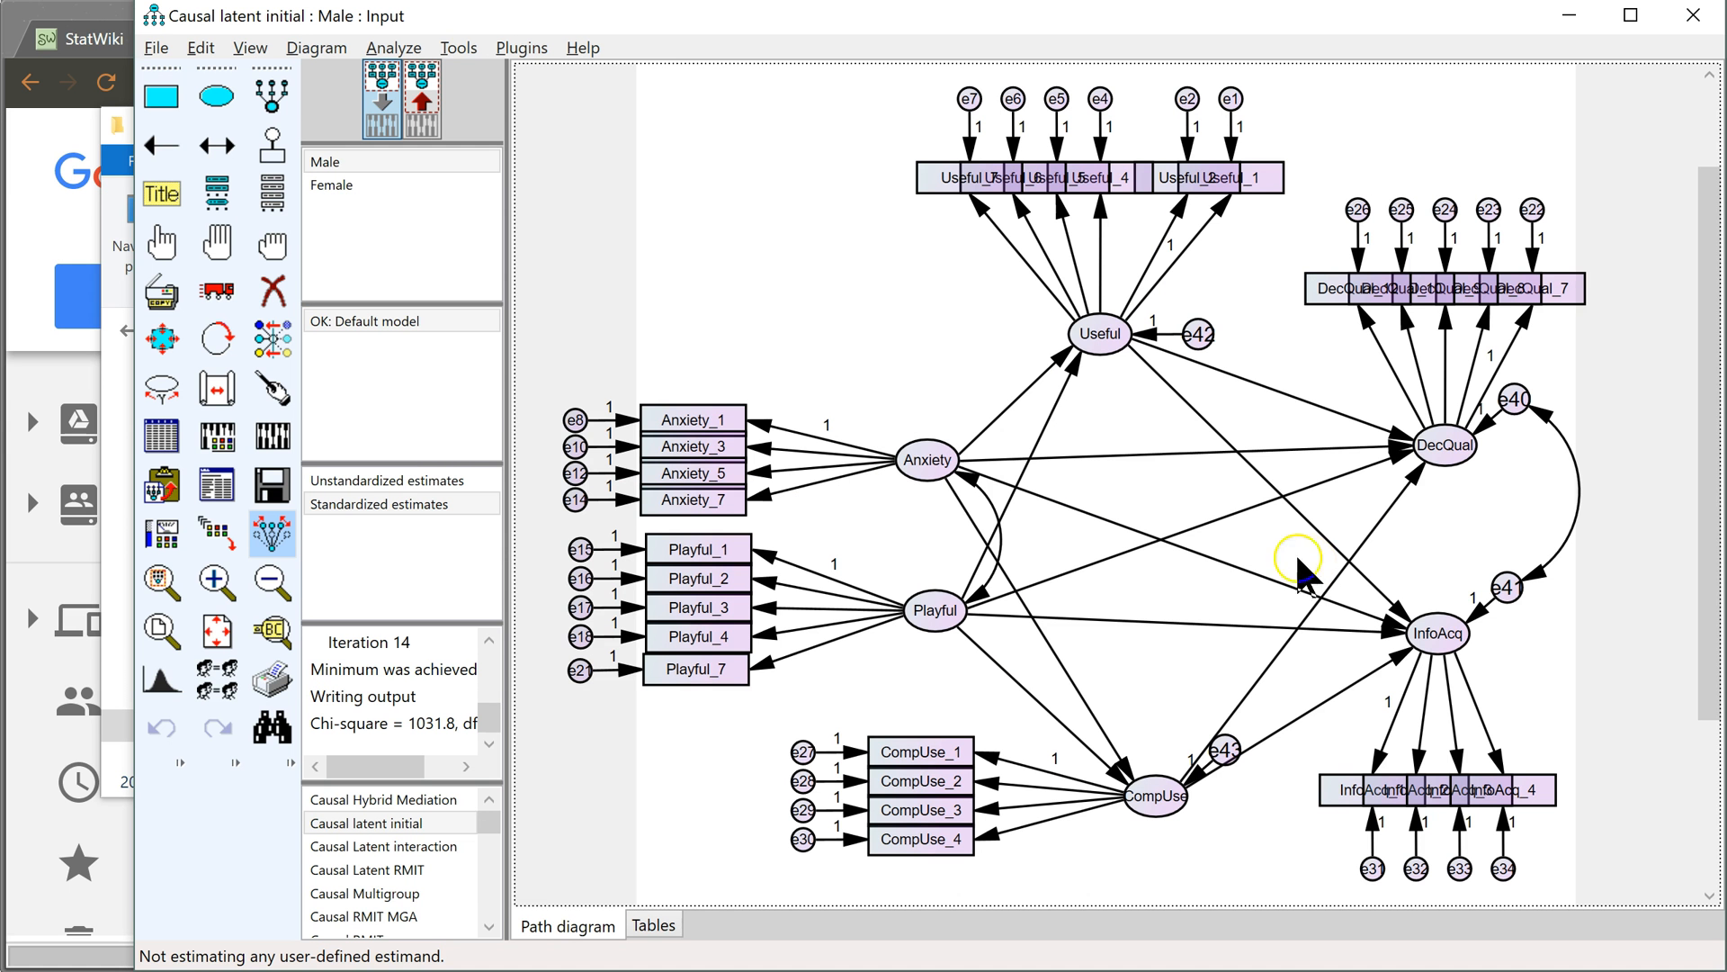
mouse_move(1091, 371)
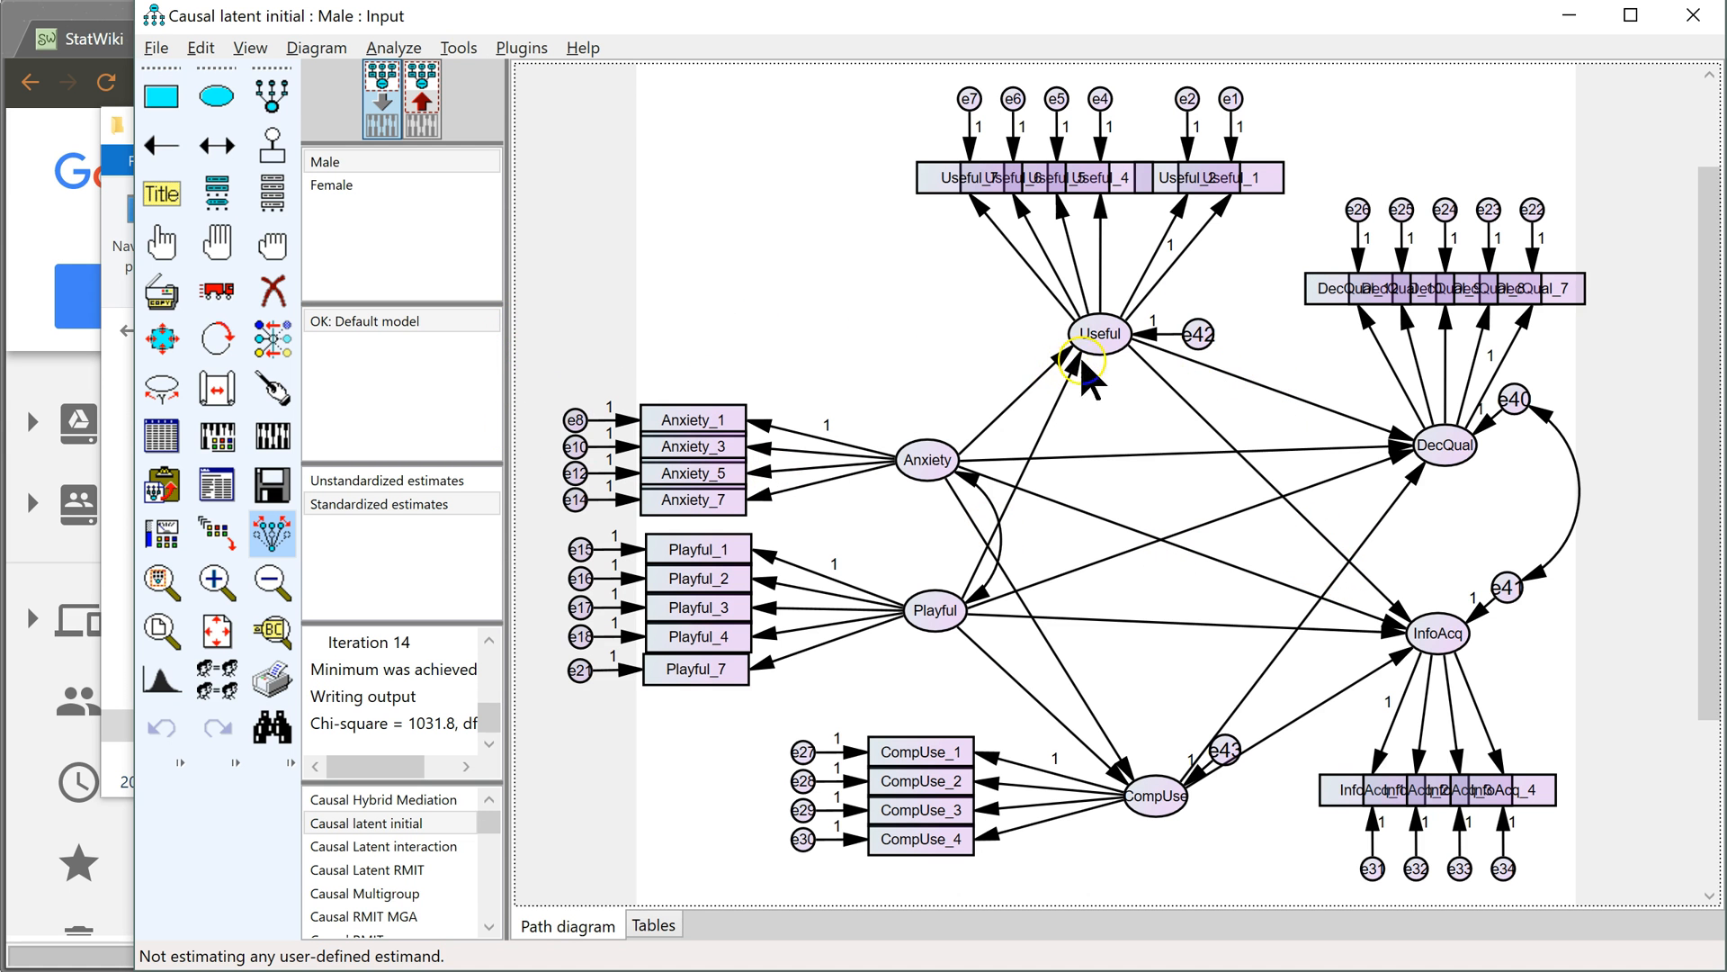
mouse_move(1537, 475)
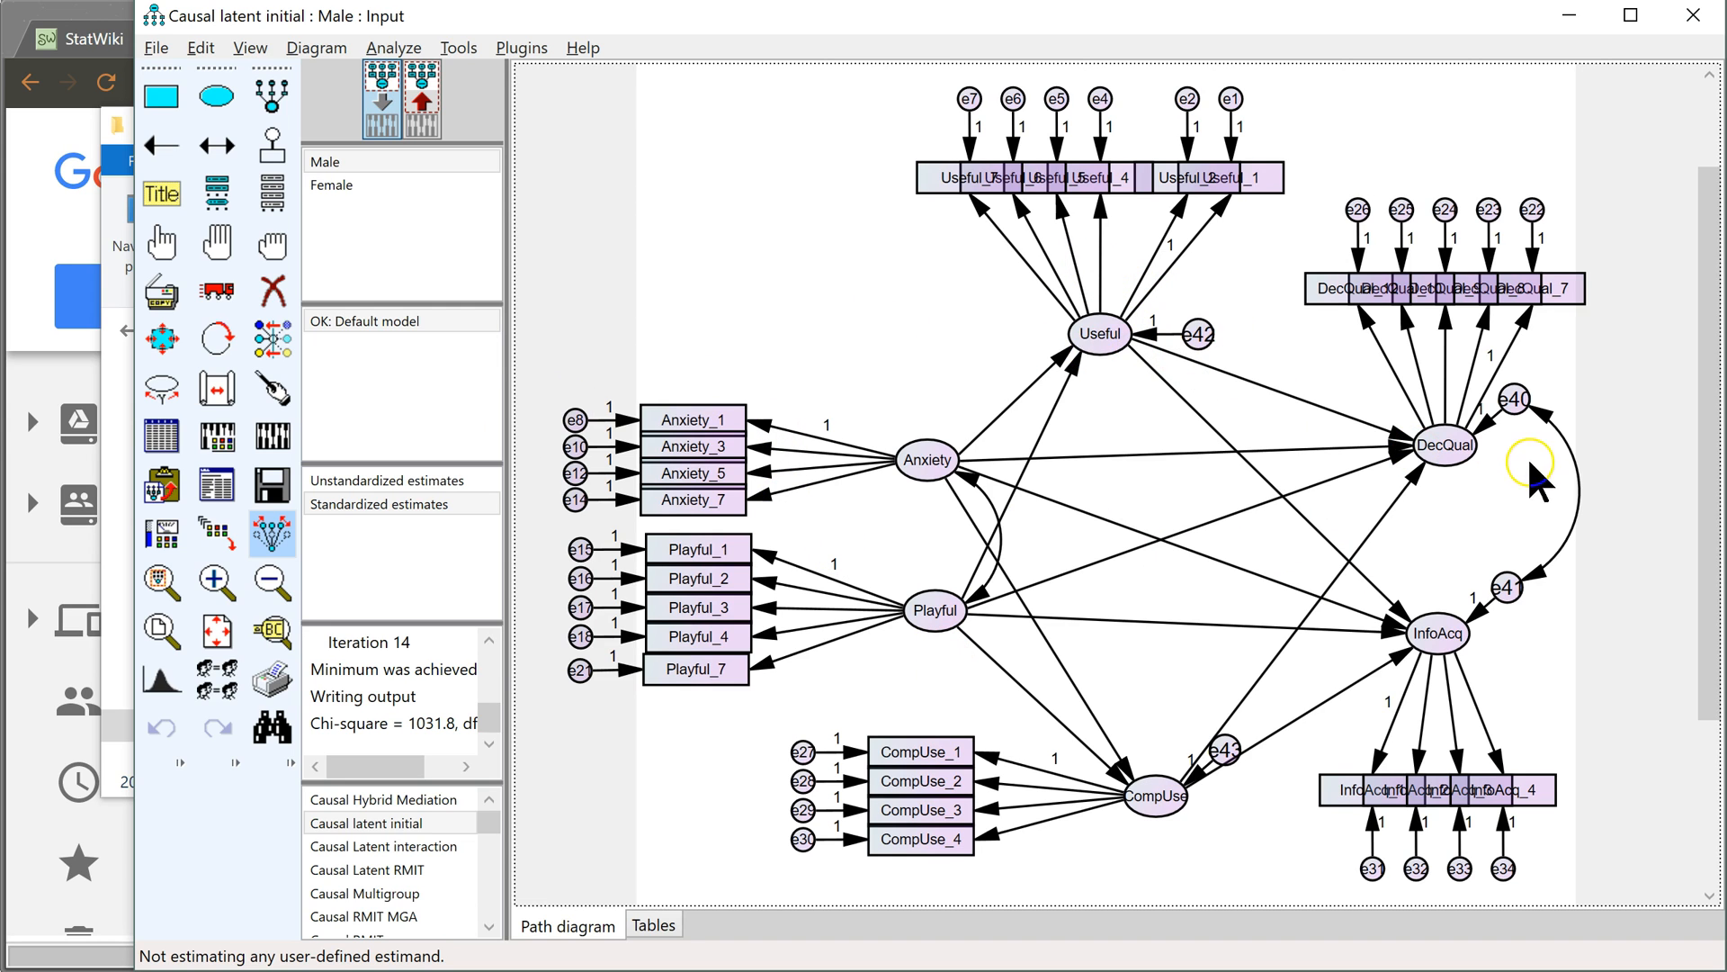
Run the Invariance plugin and view its HTML report with global chi-square and local path tests
click(332, 184)
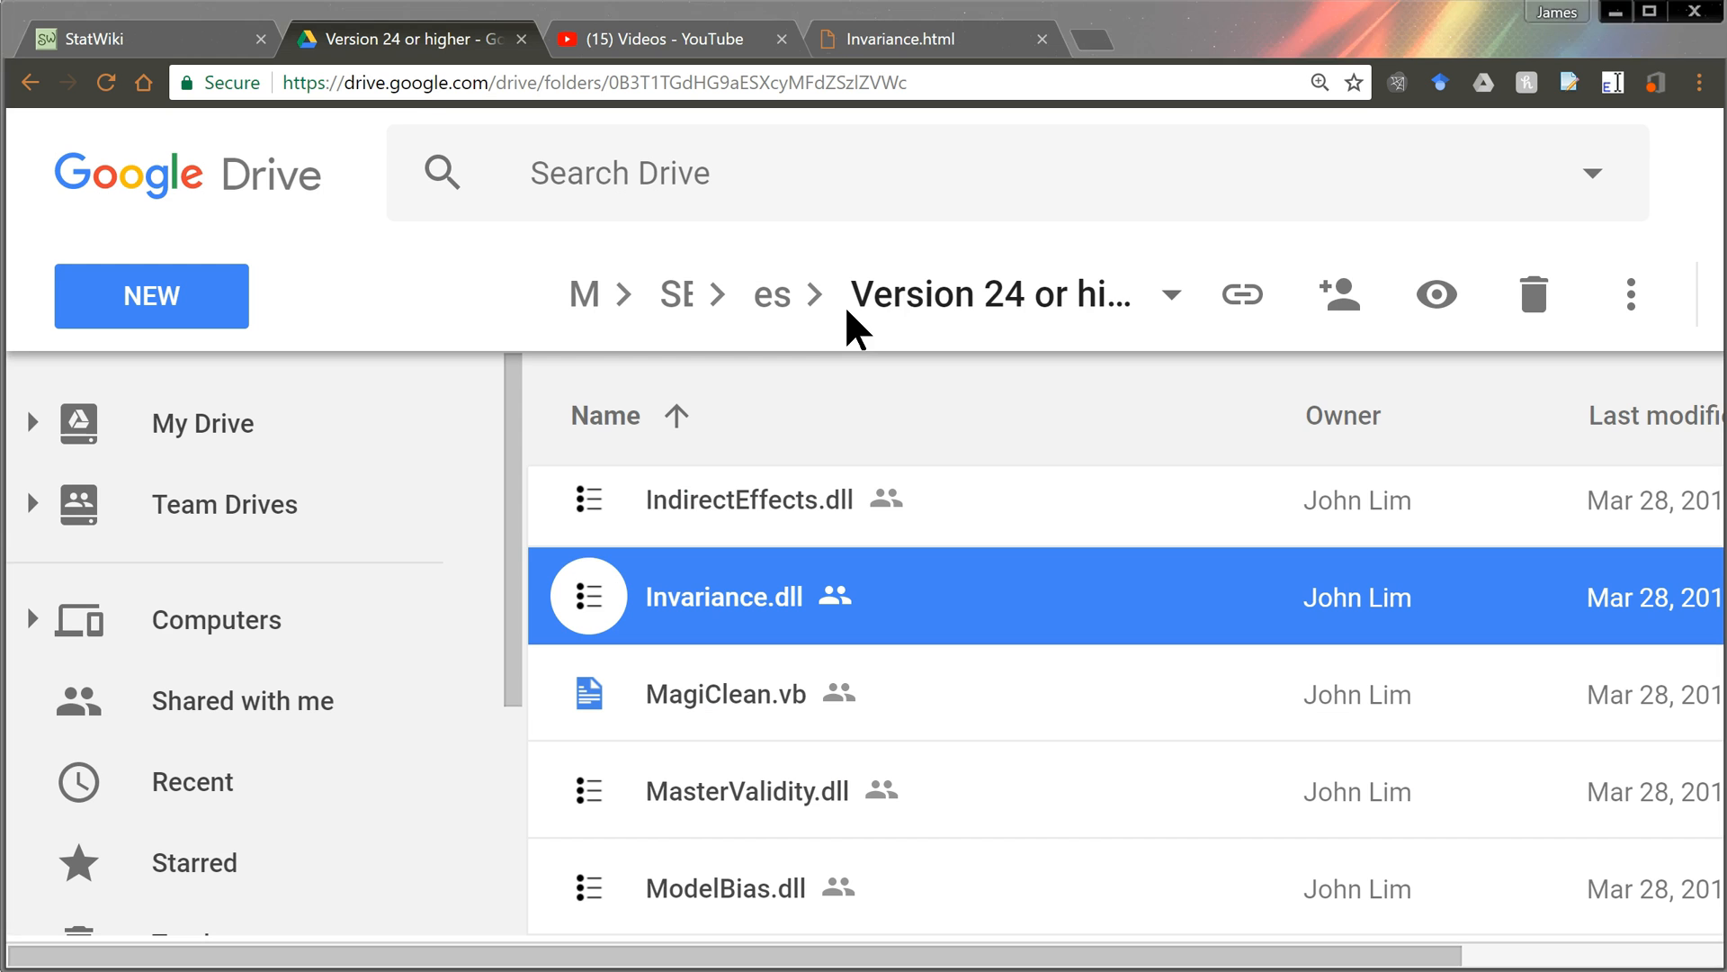
click(929, 39)
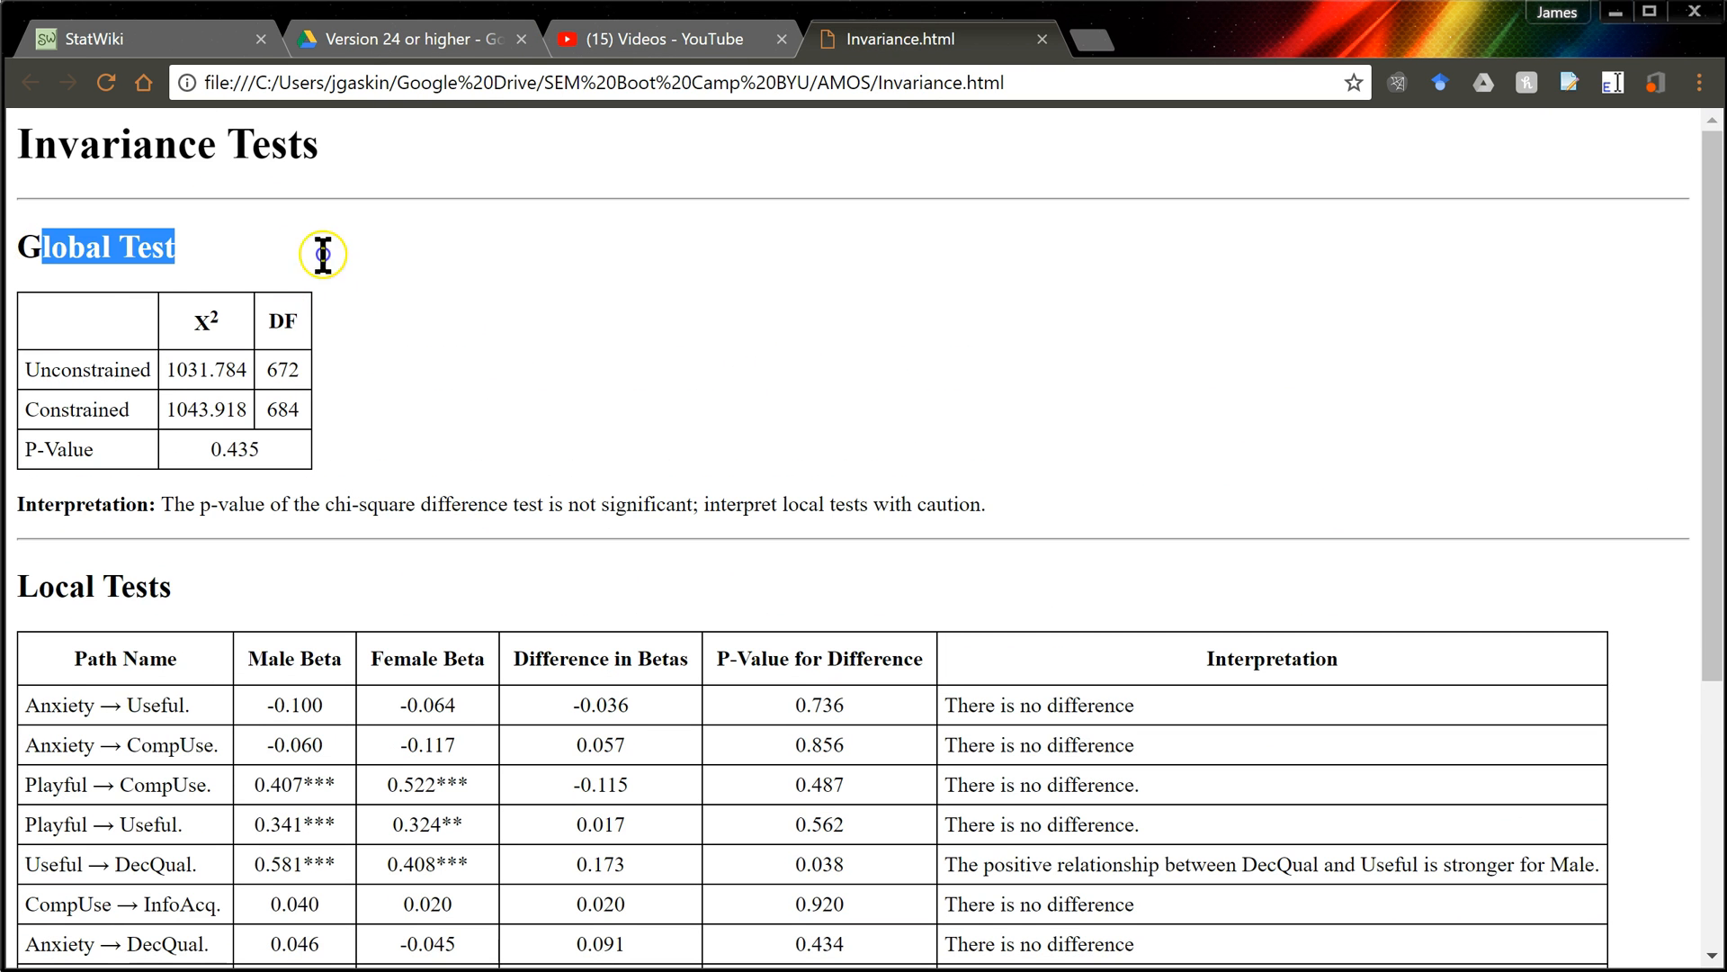
scroll(down, 3)
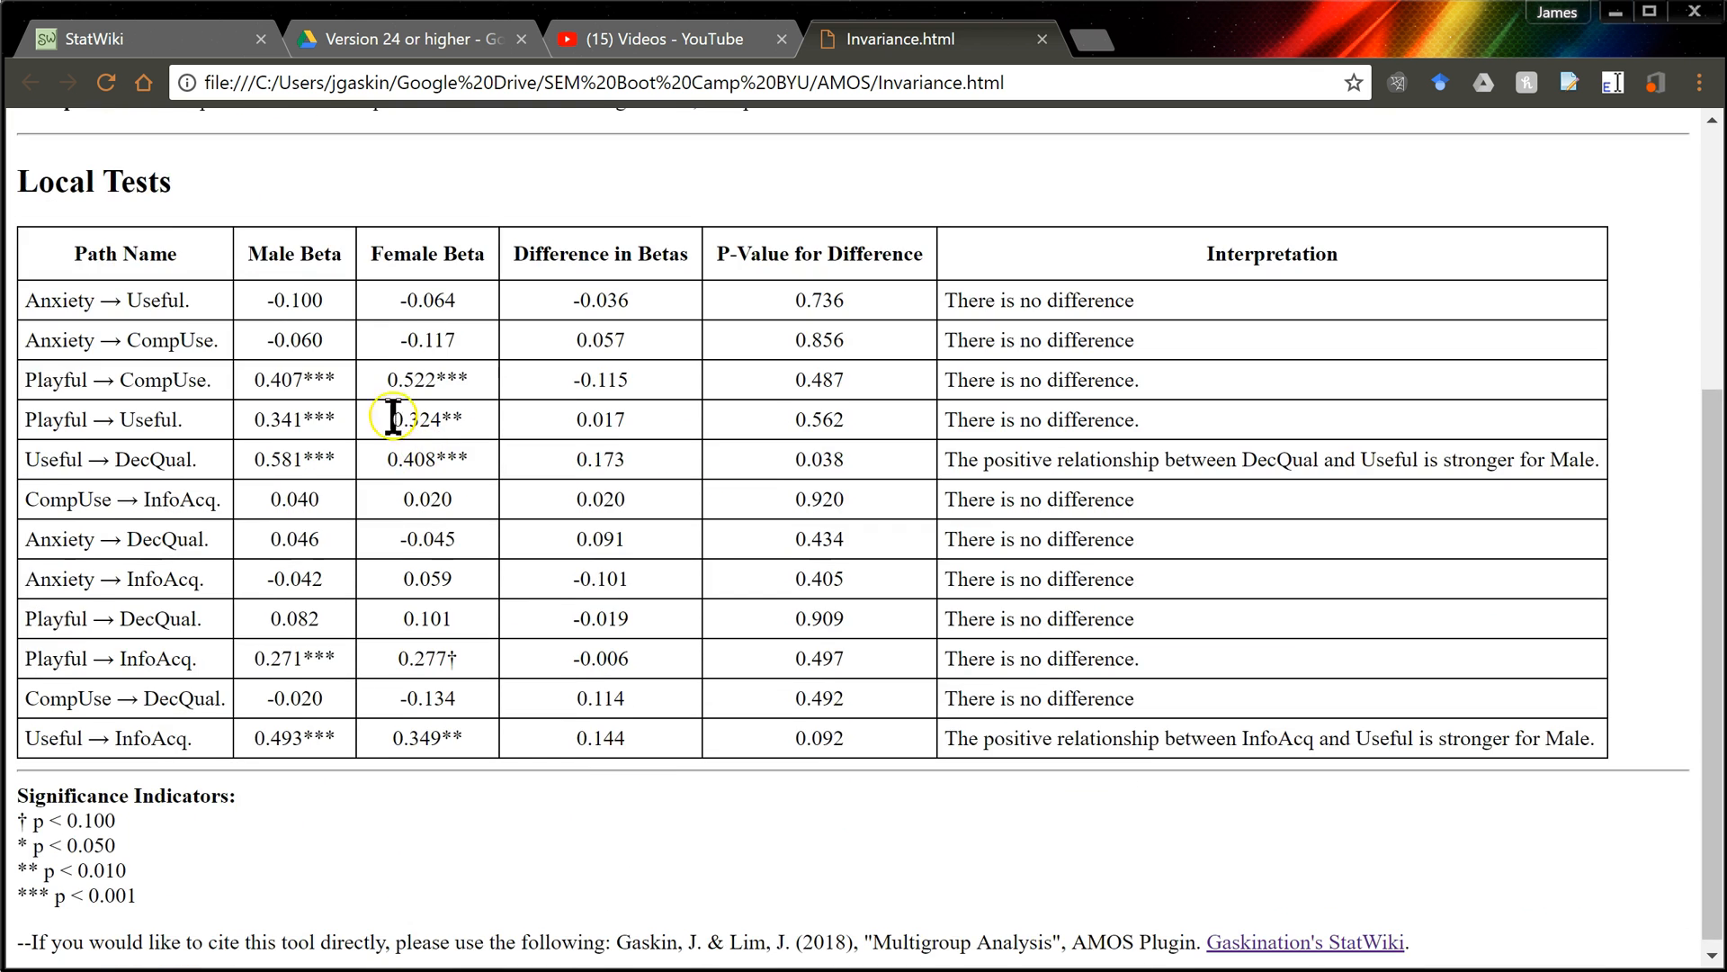
scroll(down, 3)
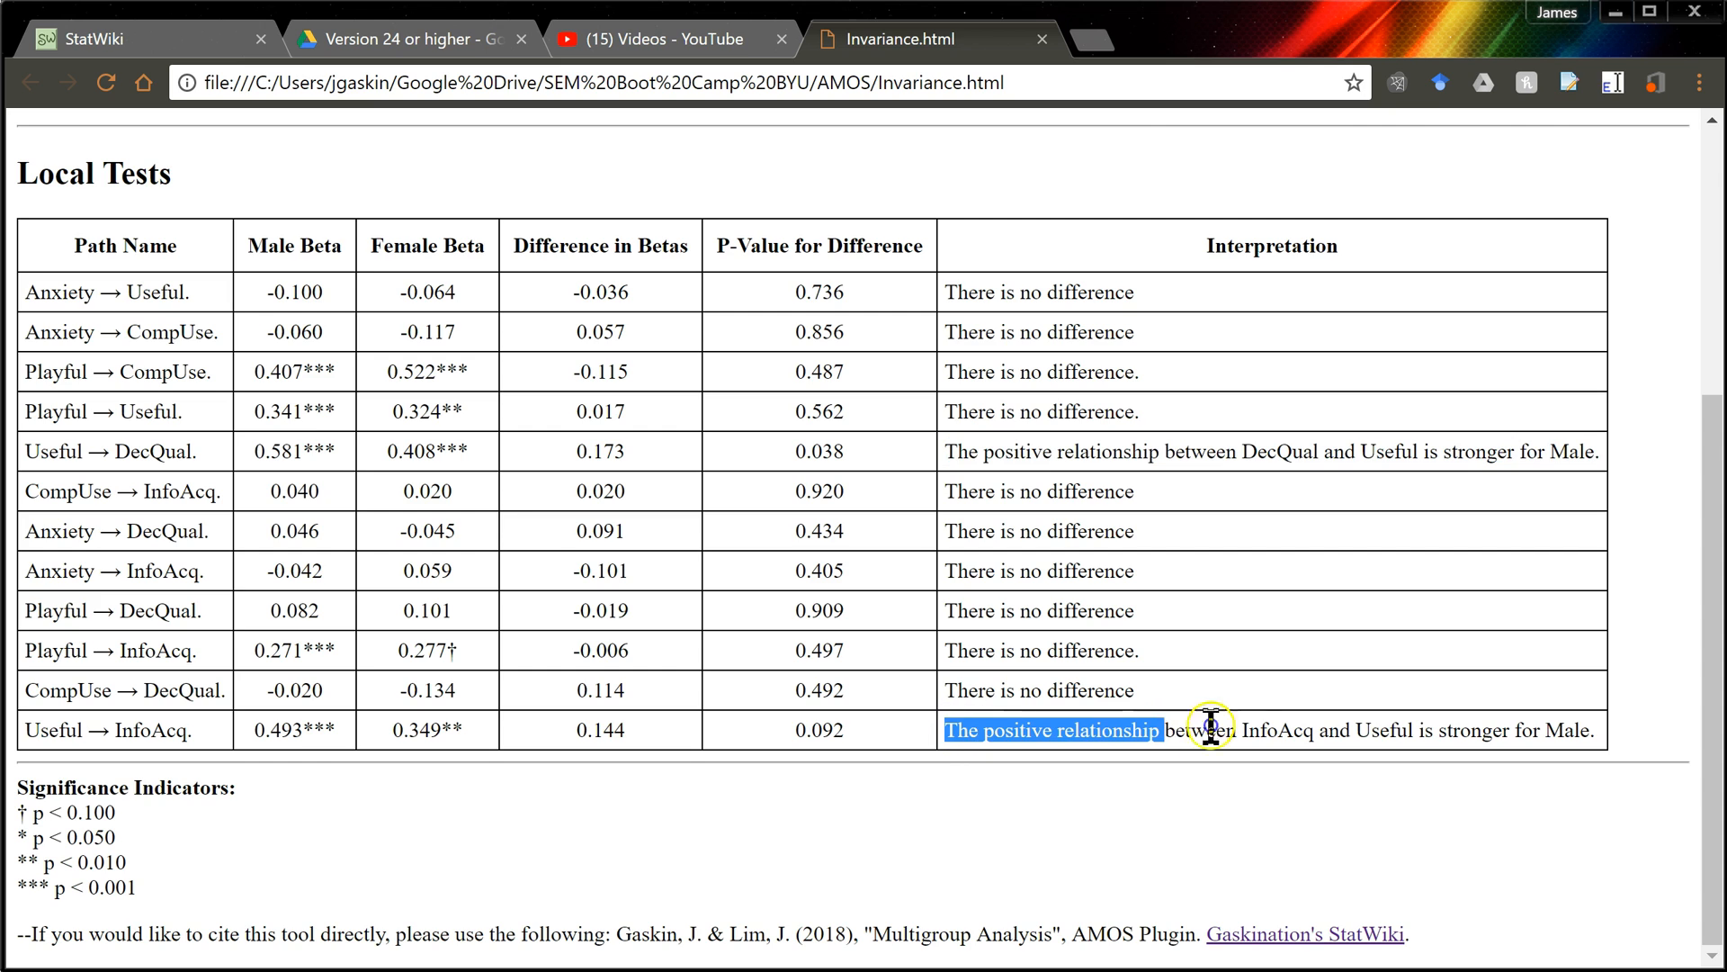
drag(1211, 730, 1591, 730)
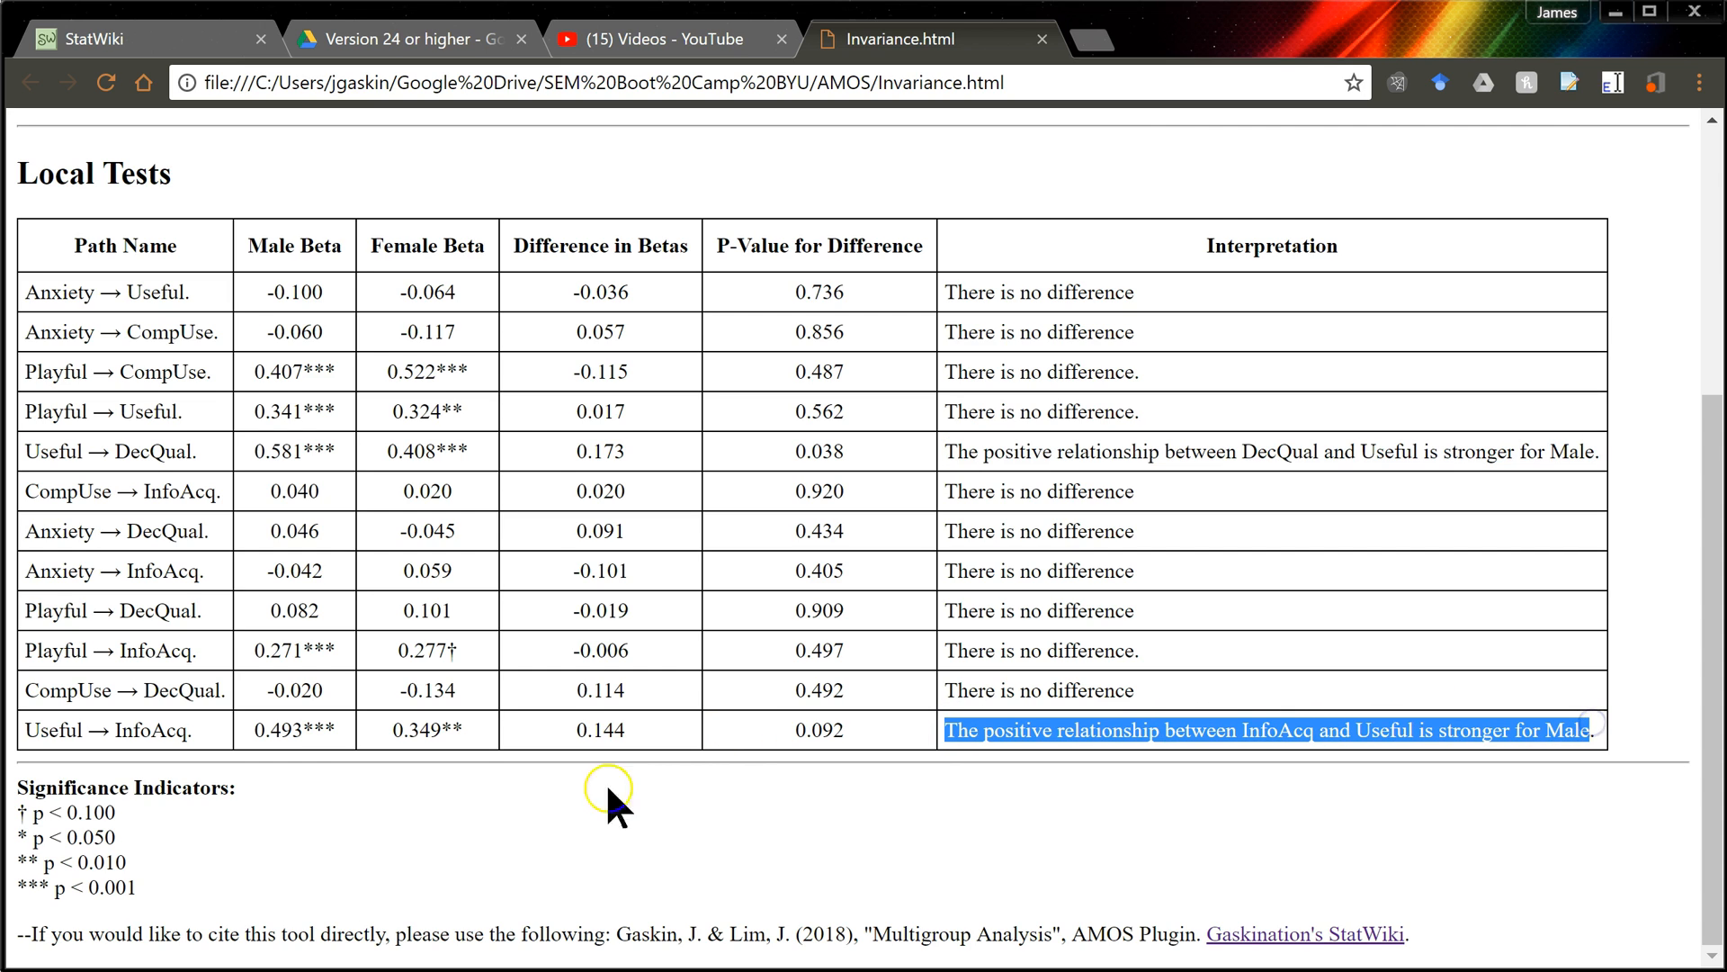
mouse_move(821, 734)
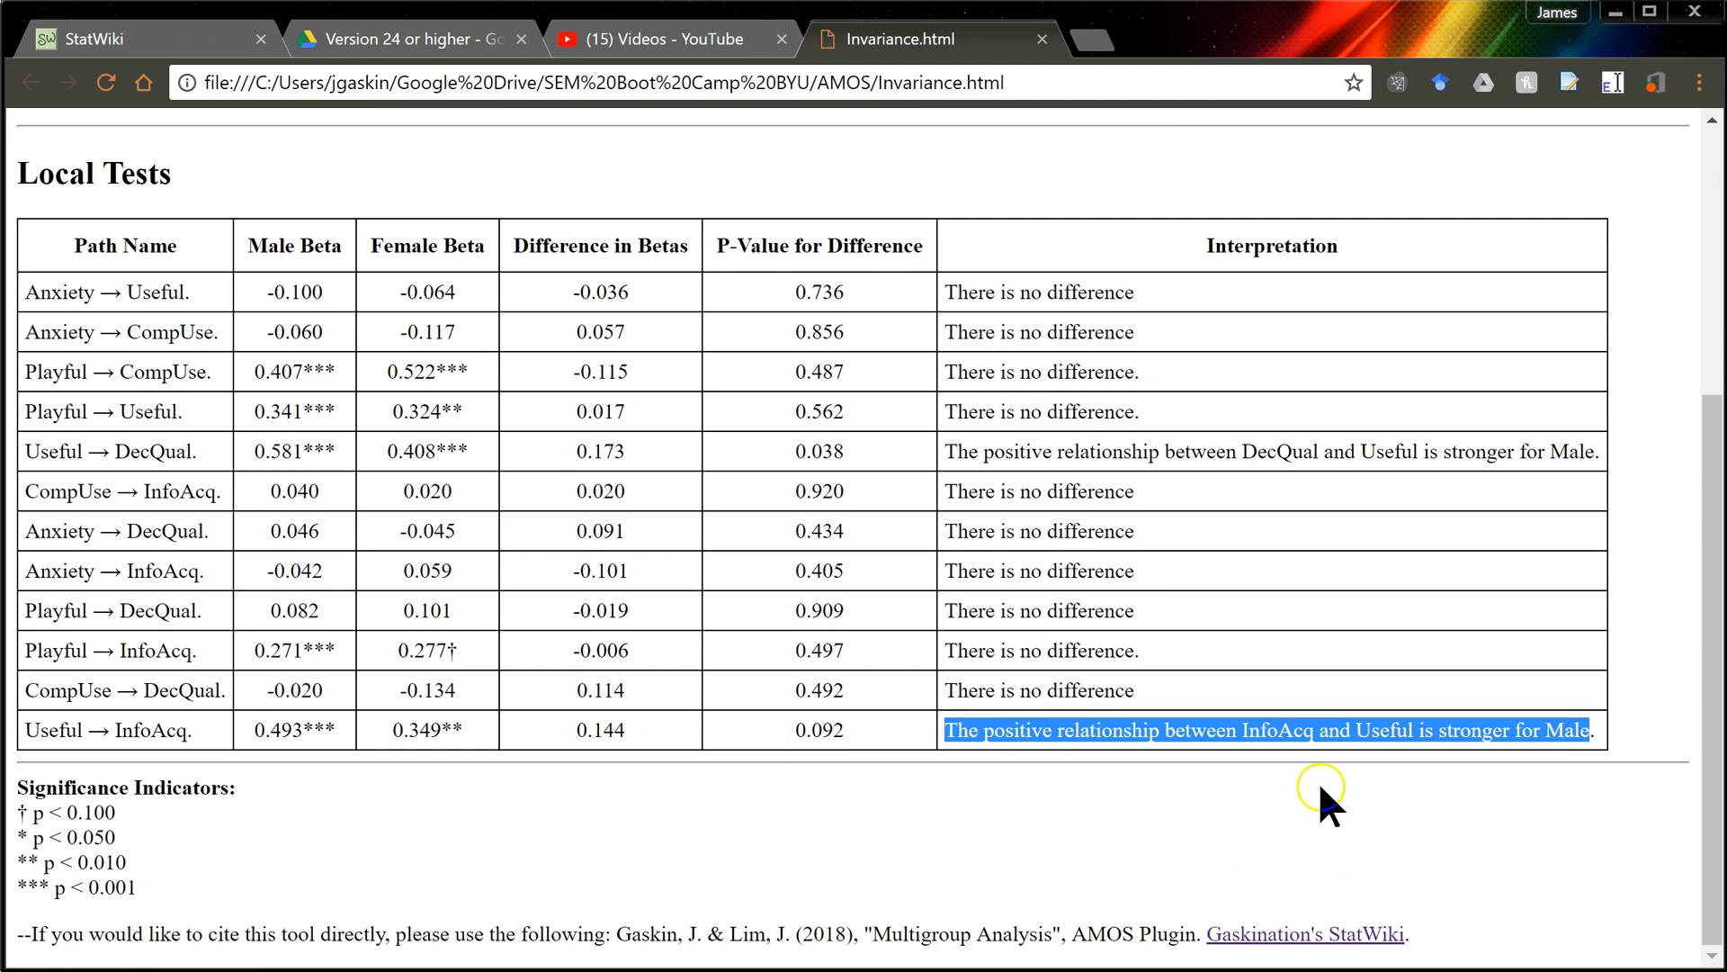
scroll(up, 3)
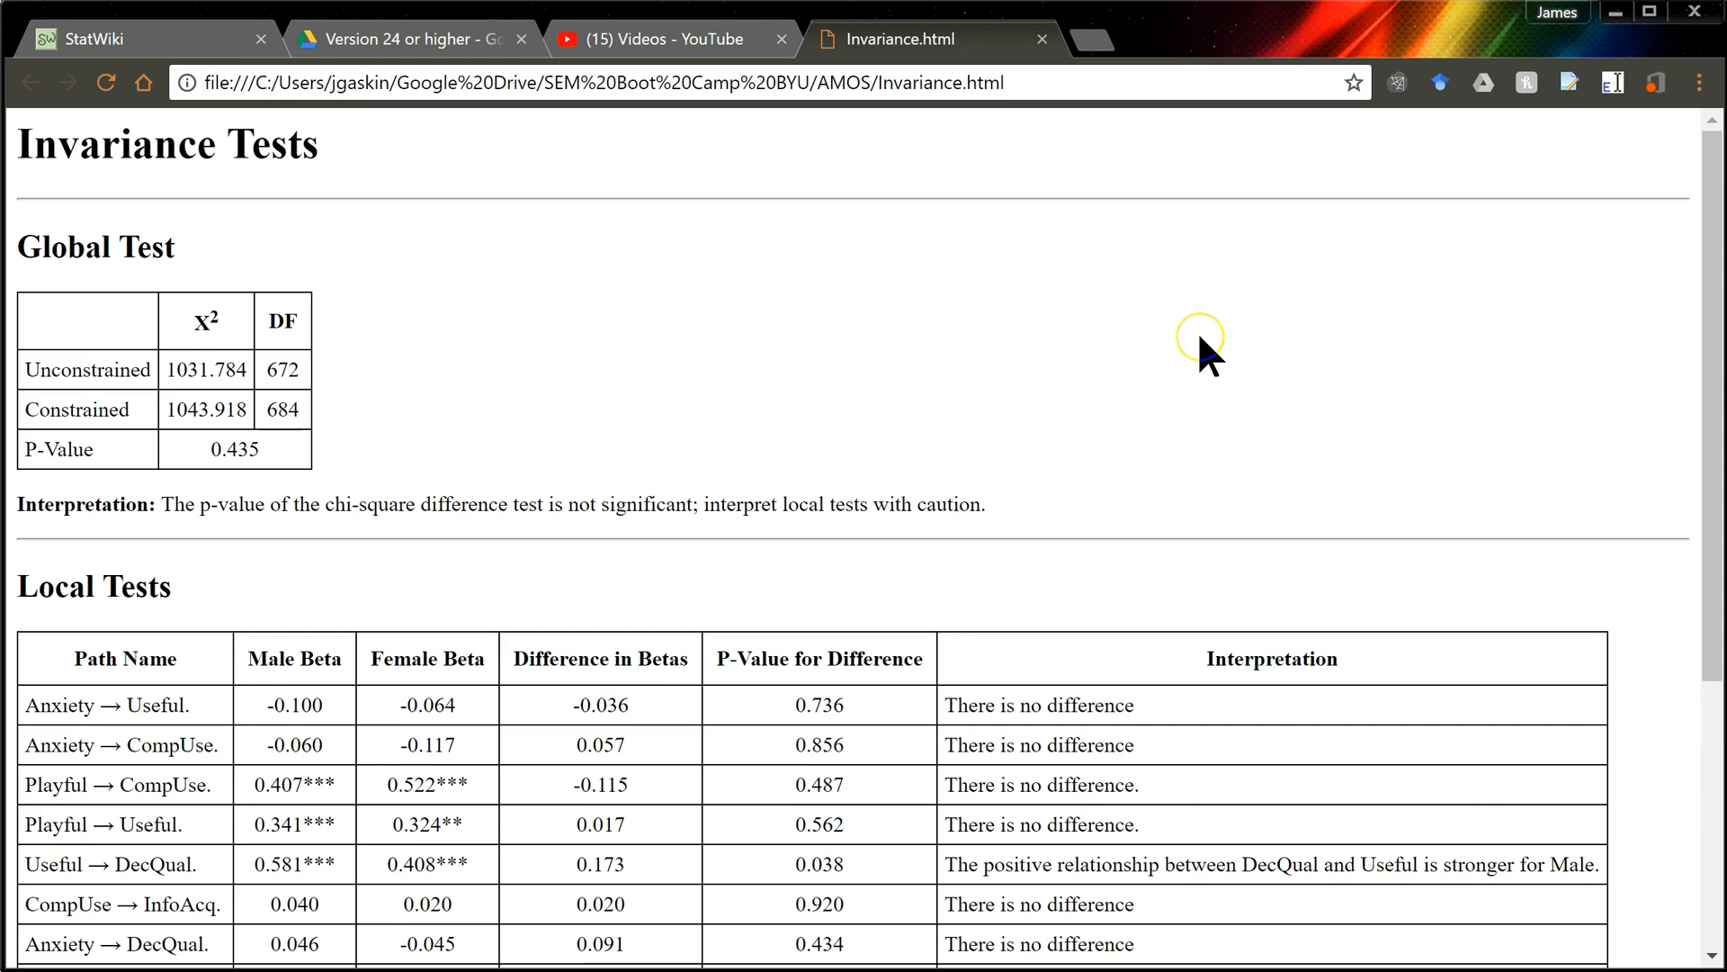
mouse_move(50, 956)
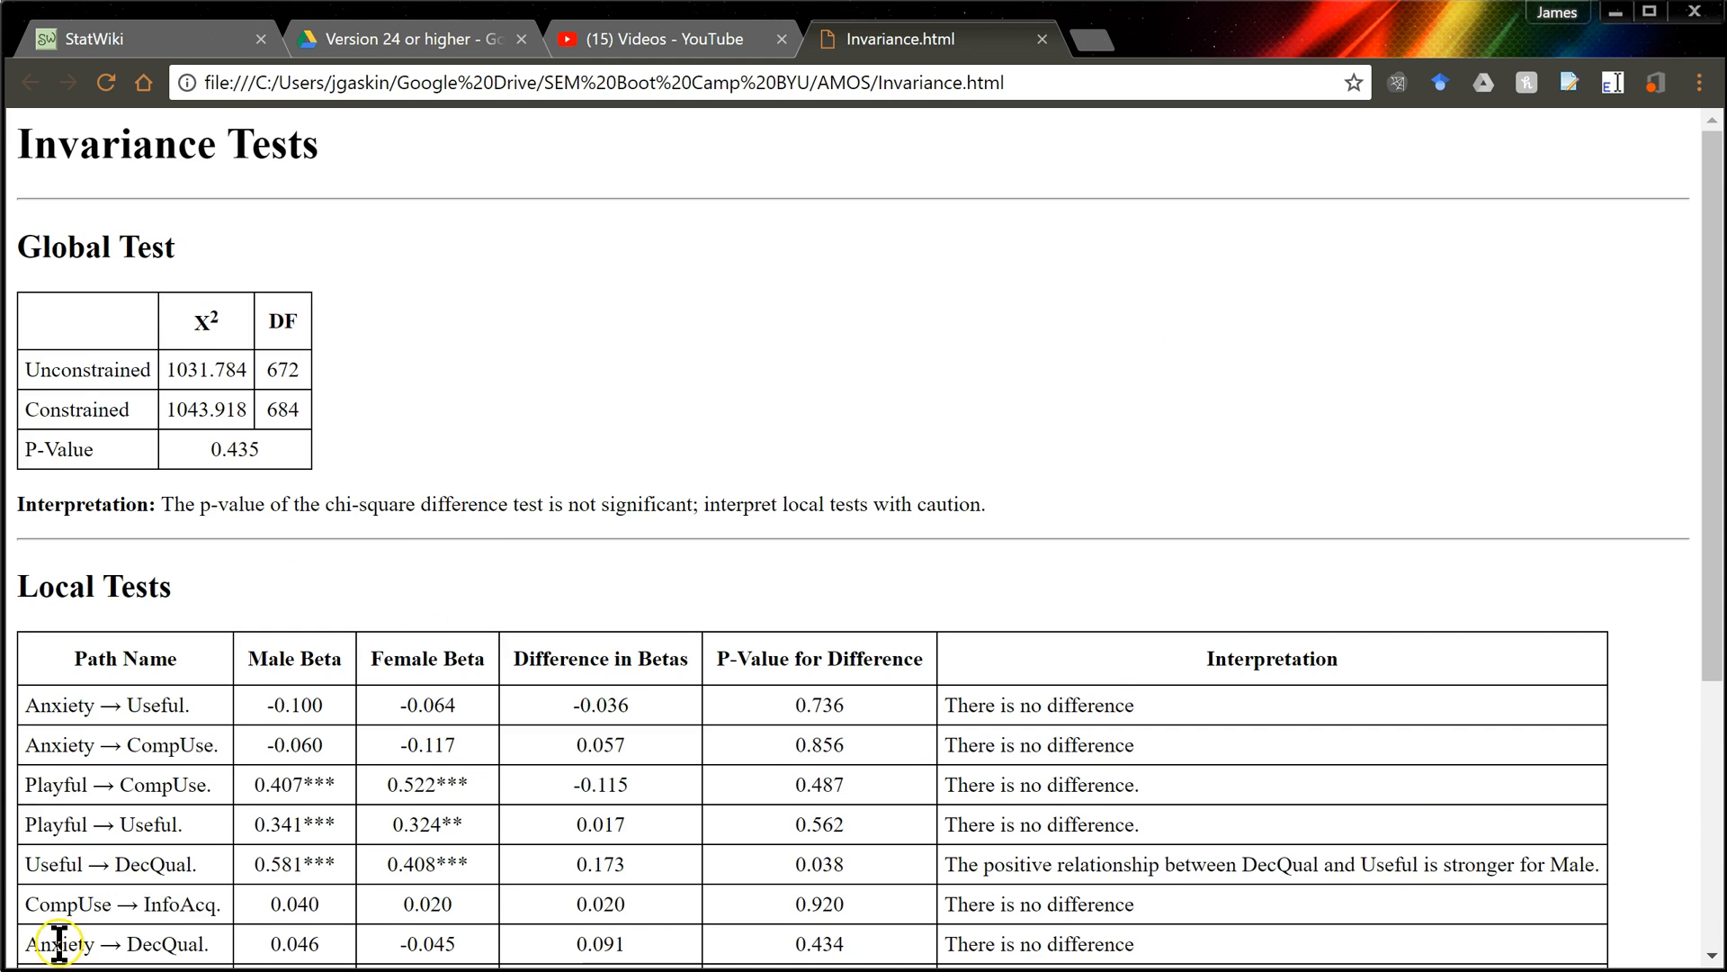